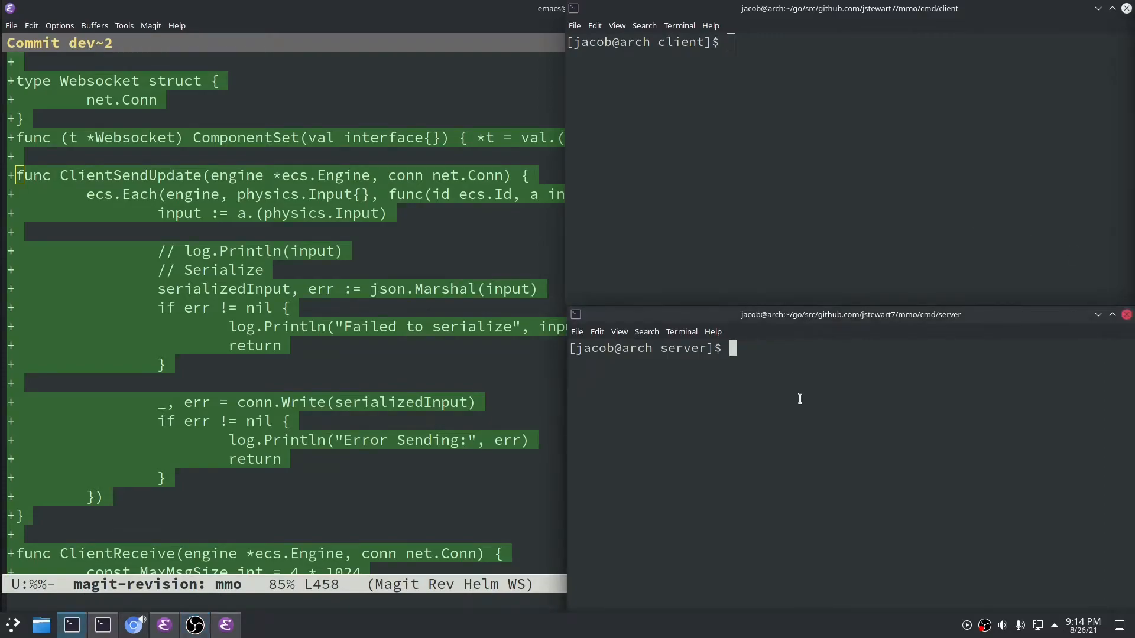
Step: Run the Go server with 'go run .' so it starts logging sent bytes for the client
text(go run .)
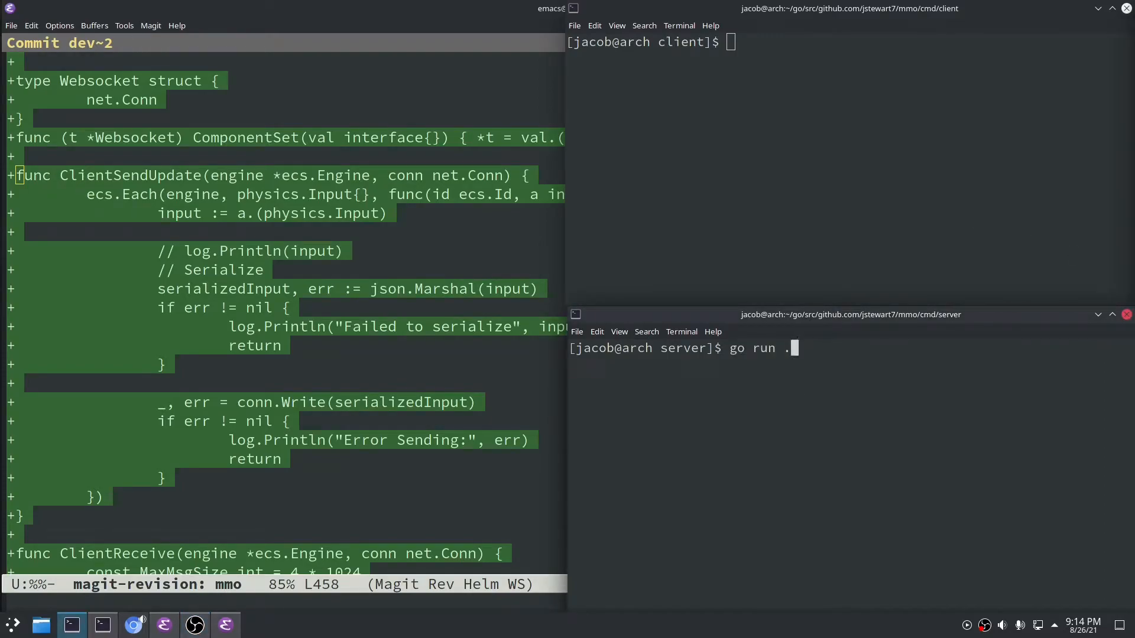
key(Return)
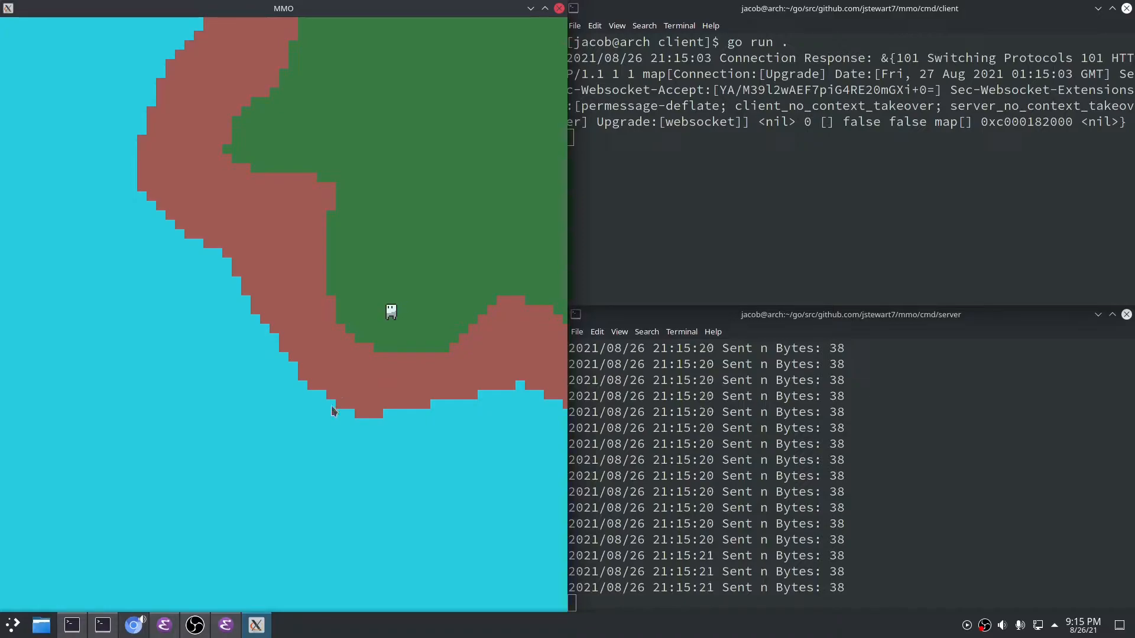
key(Left)
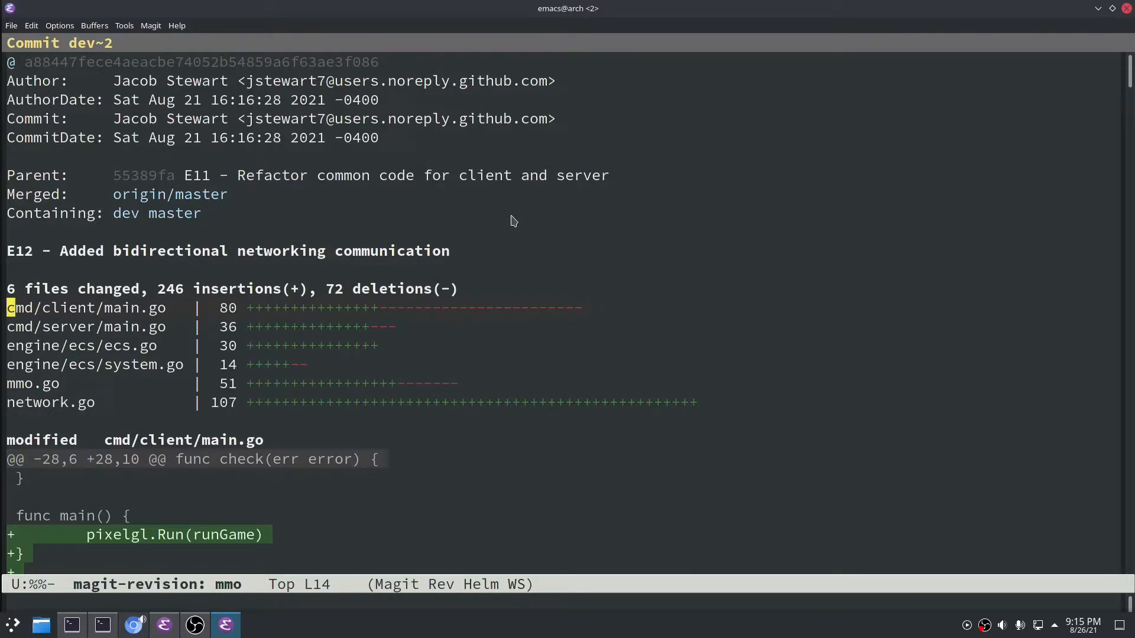
Step: Move through the commit's changed-file list to the network.go entry
key(down)
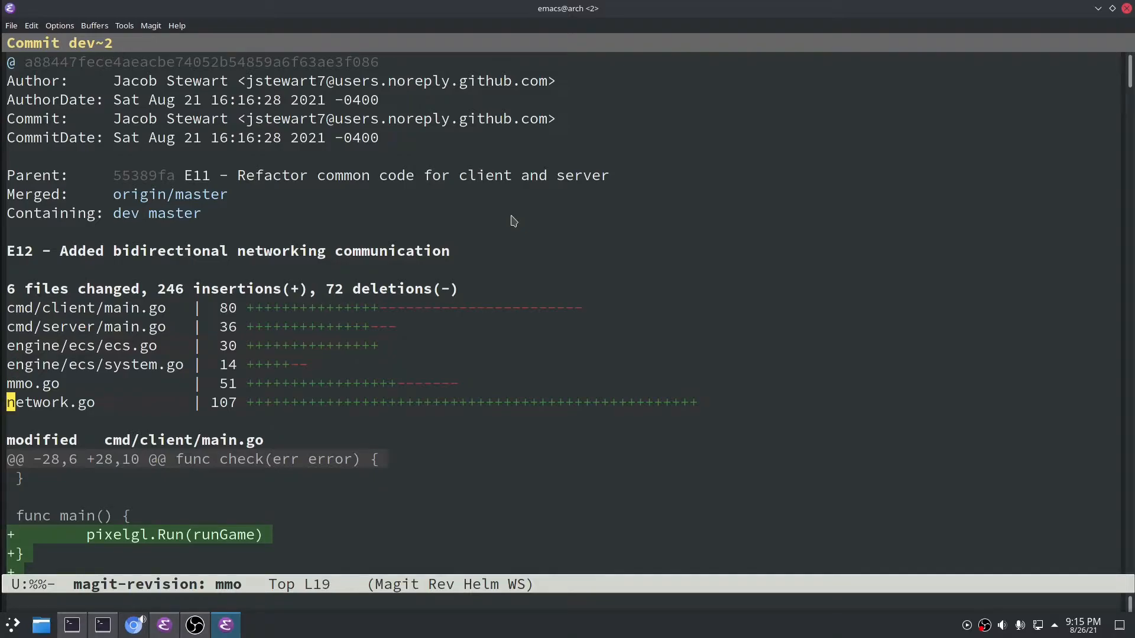
key(up)
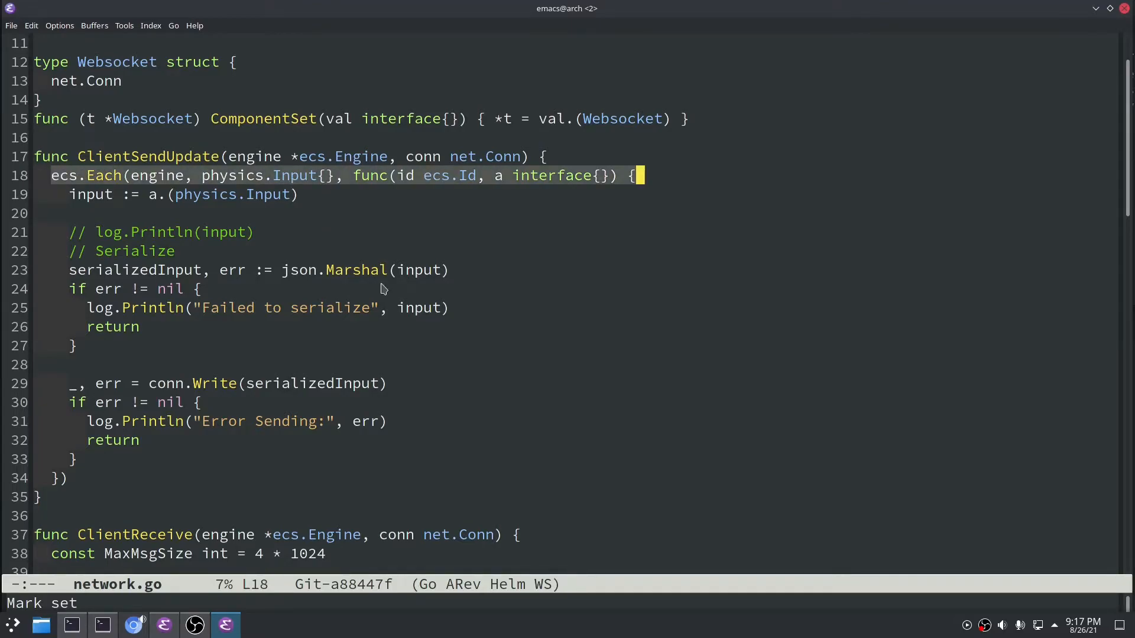
mouse_move(109, 221)
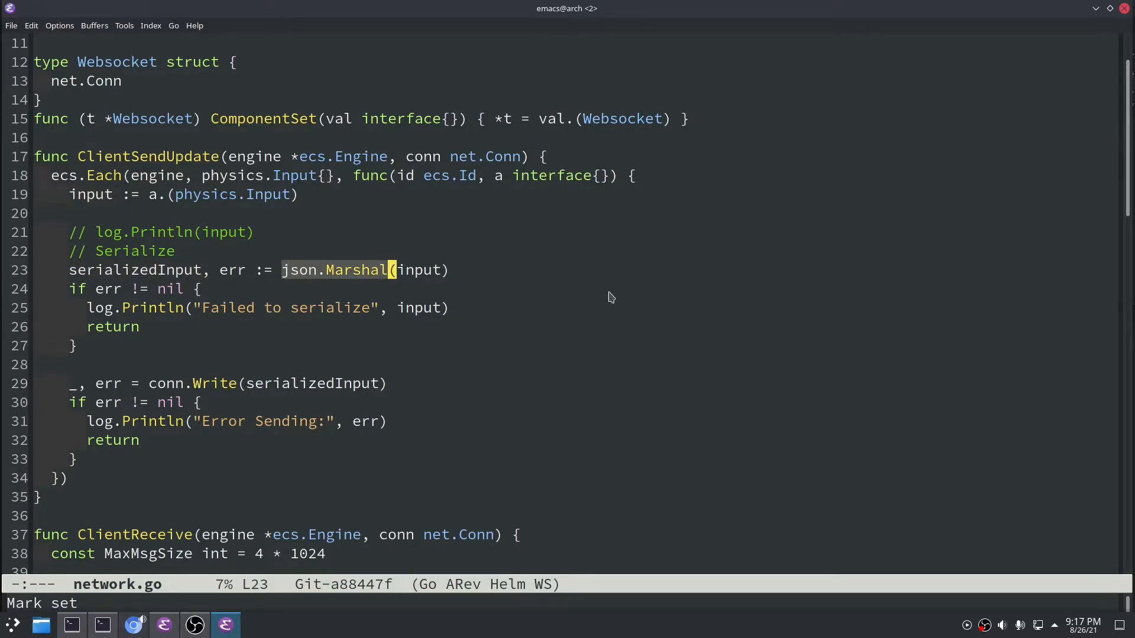
mouse_move(120, 276)
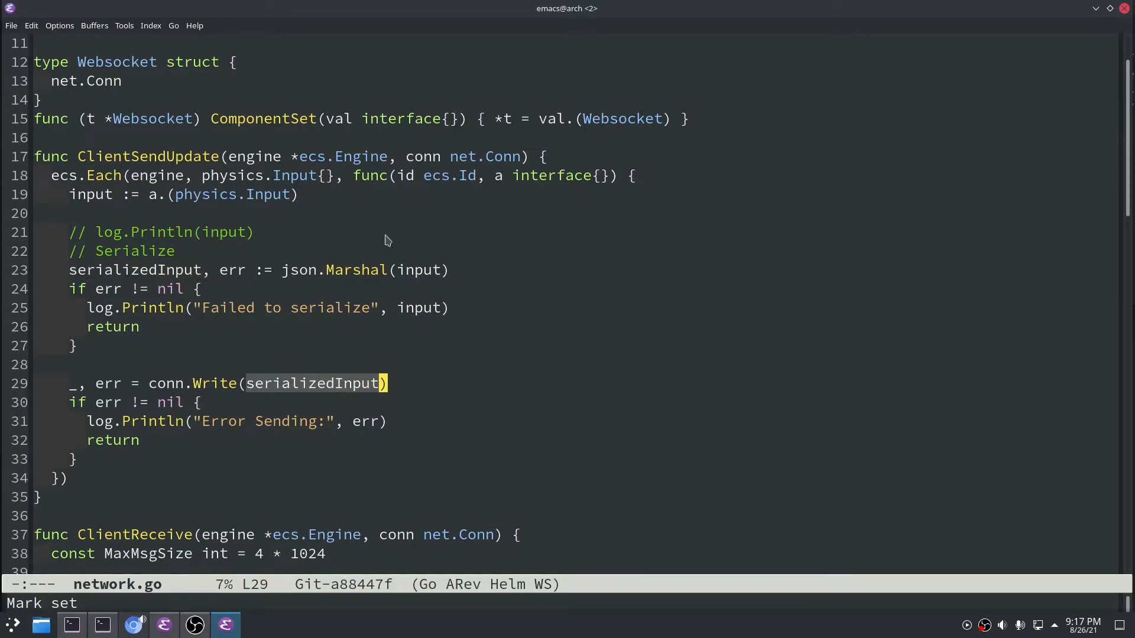
mouse_move(272, 404)
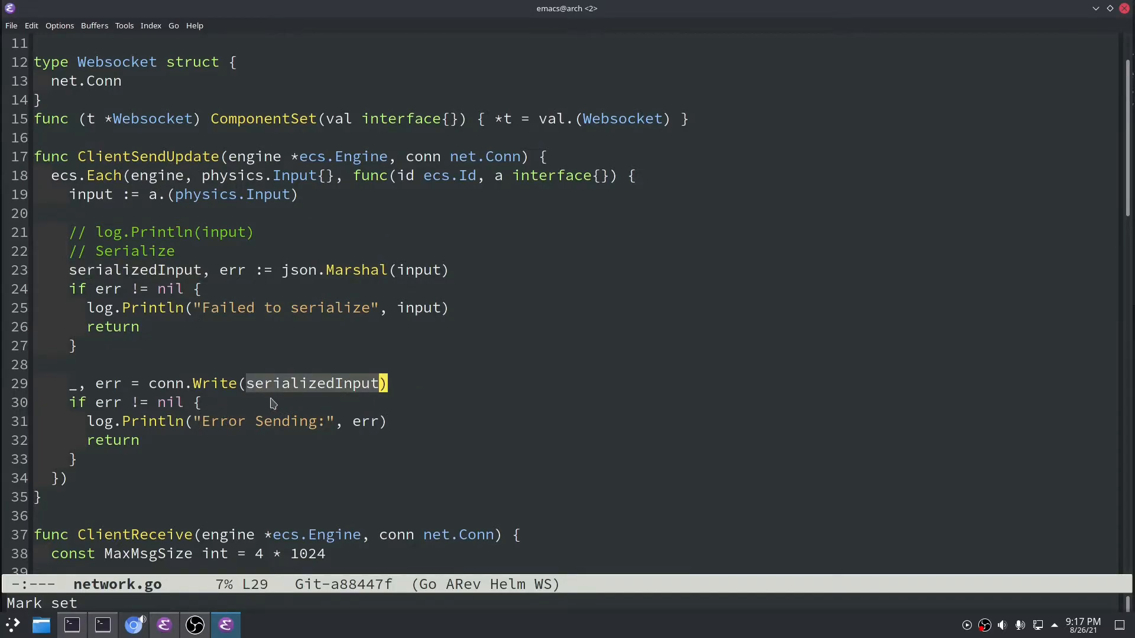
Step: Point out the conn parameter of ClientSendUpdate in network.go
click(423, 156)
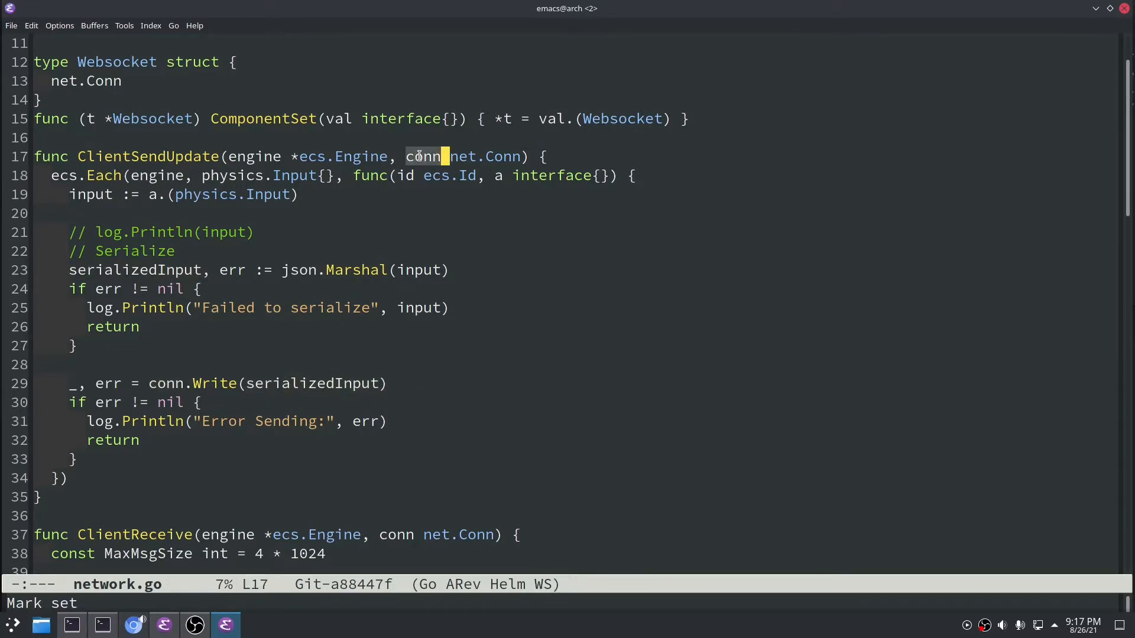
Step: Scroll network.go down to the ClientReceive function reading ServerUpdate messages
scroll(down, 3)
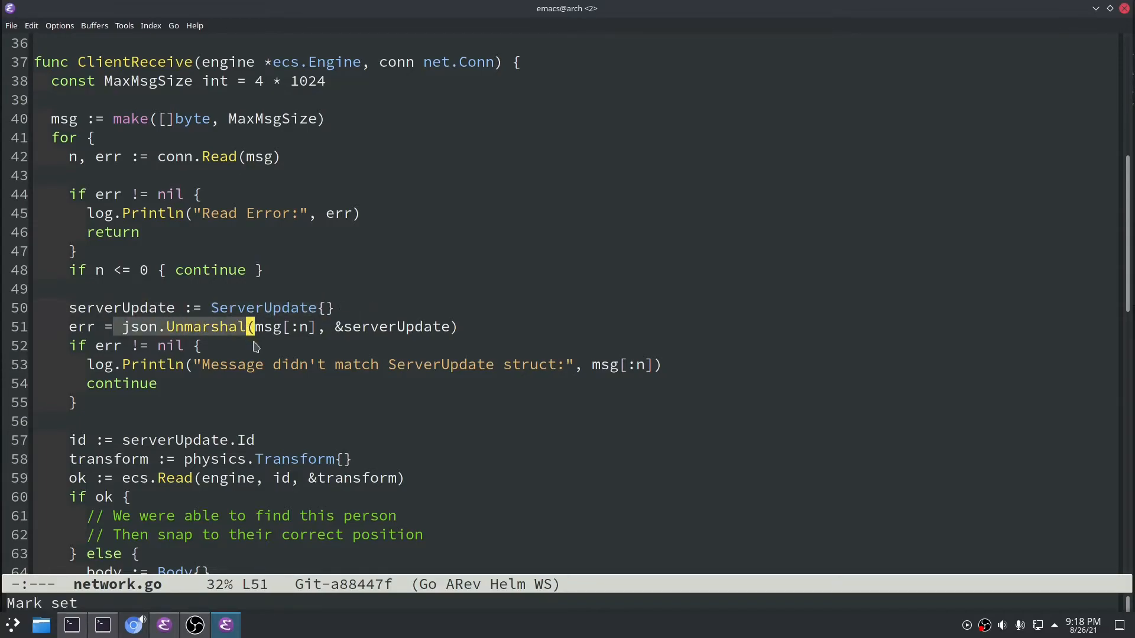
mouse_move(200, 460)
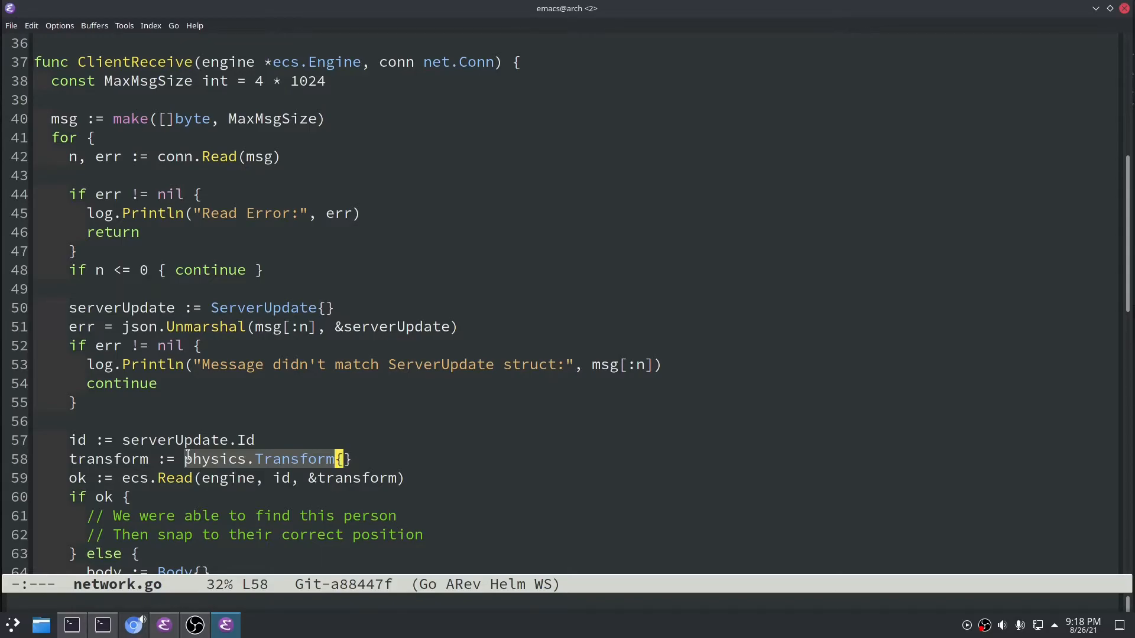
Step: Reach the end of ClientReceive and highlight the Body created for unknown players
scroll(down, 3)
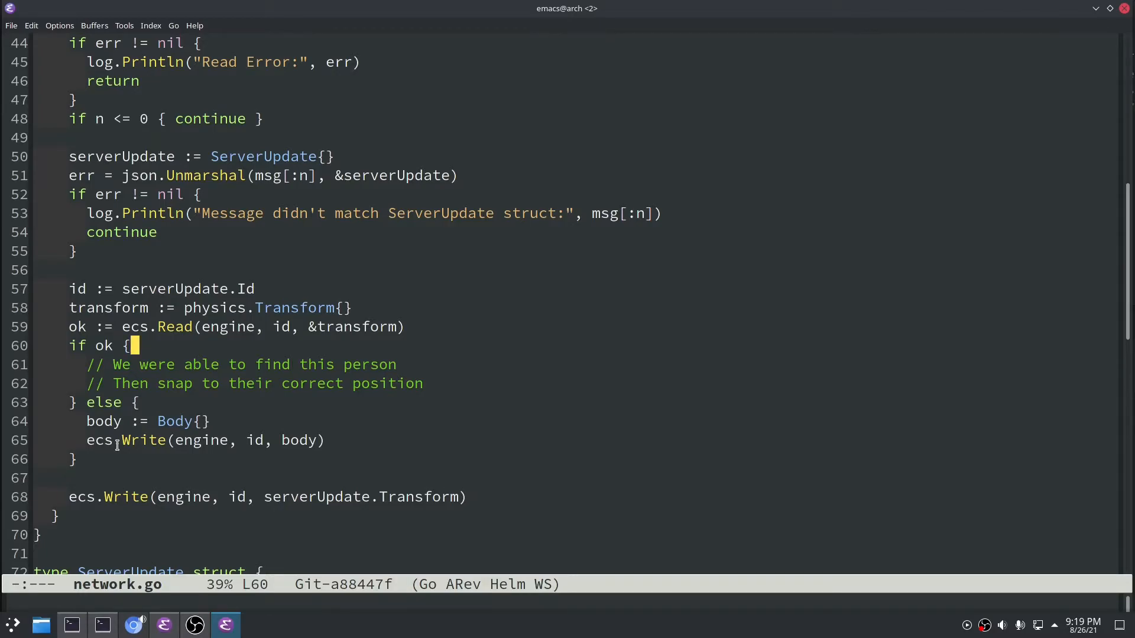
mouse_move(288, 327)
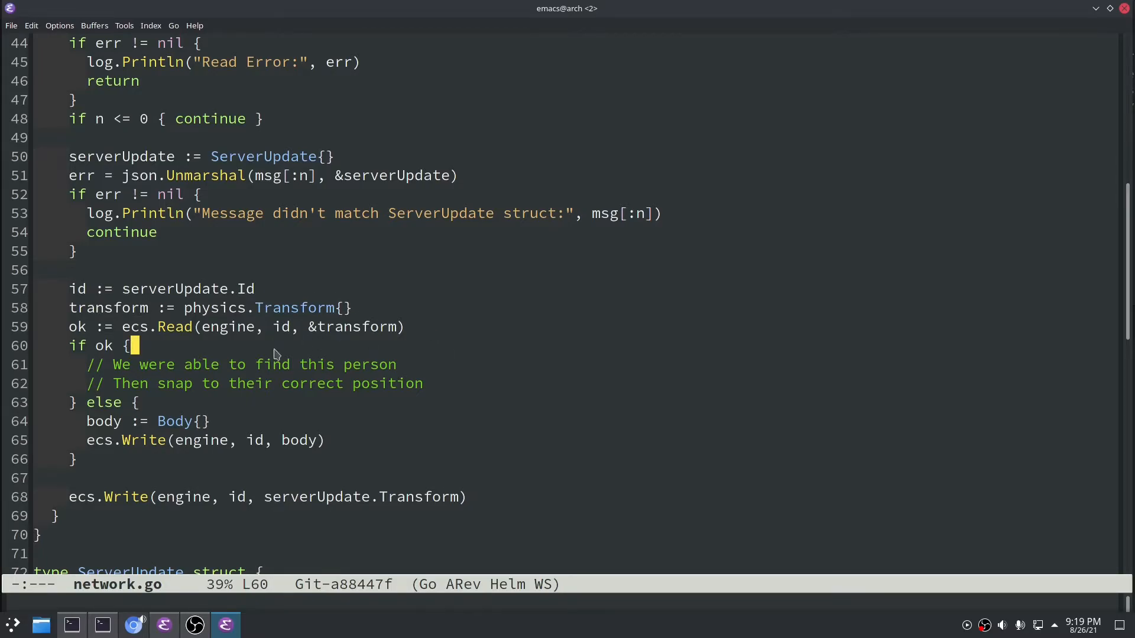
double_click(174, 421)
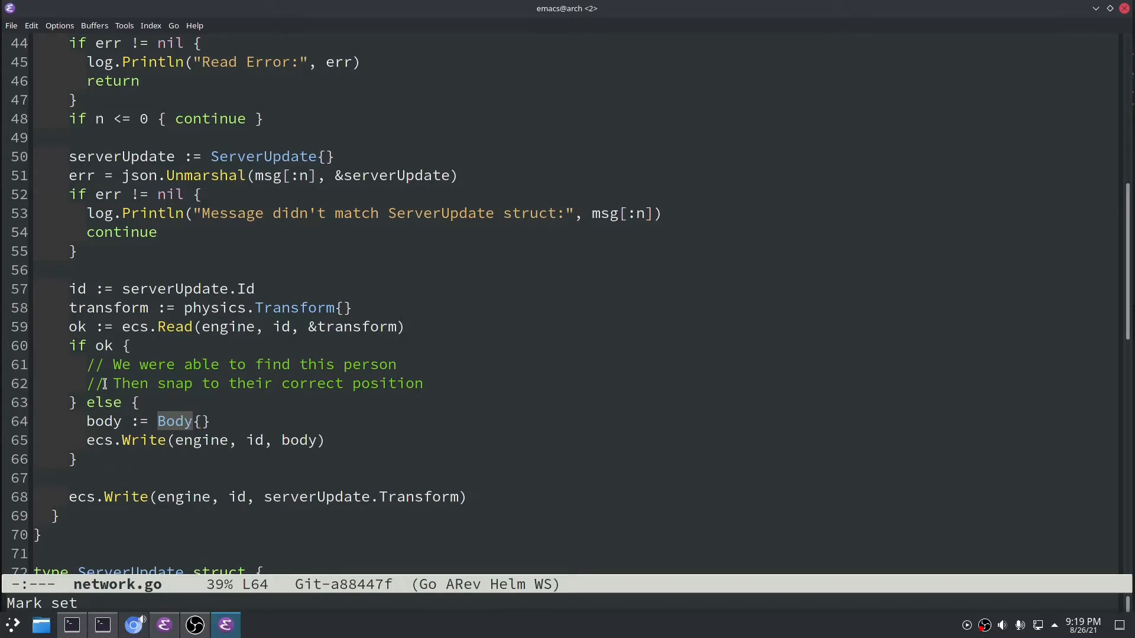
Step: Walk through ServerSendUpdate's Websocket component, type assertion and transform lookup, then reach ServeNetConn in main.go
scroll(down, 3)
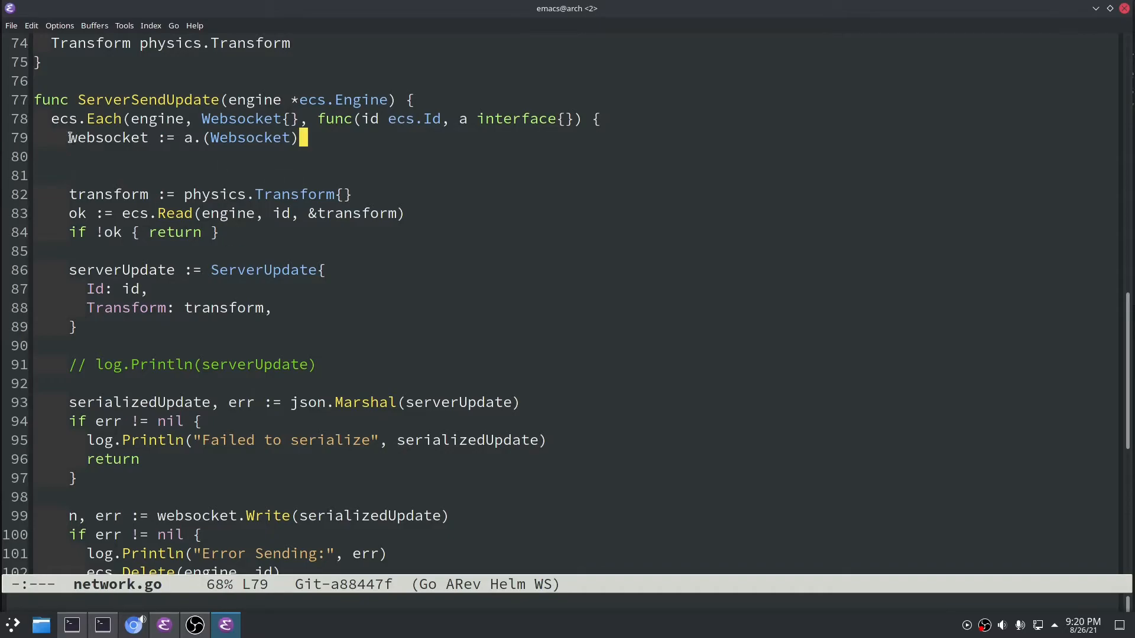
click(242, 119)
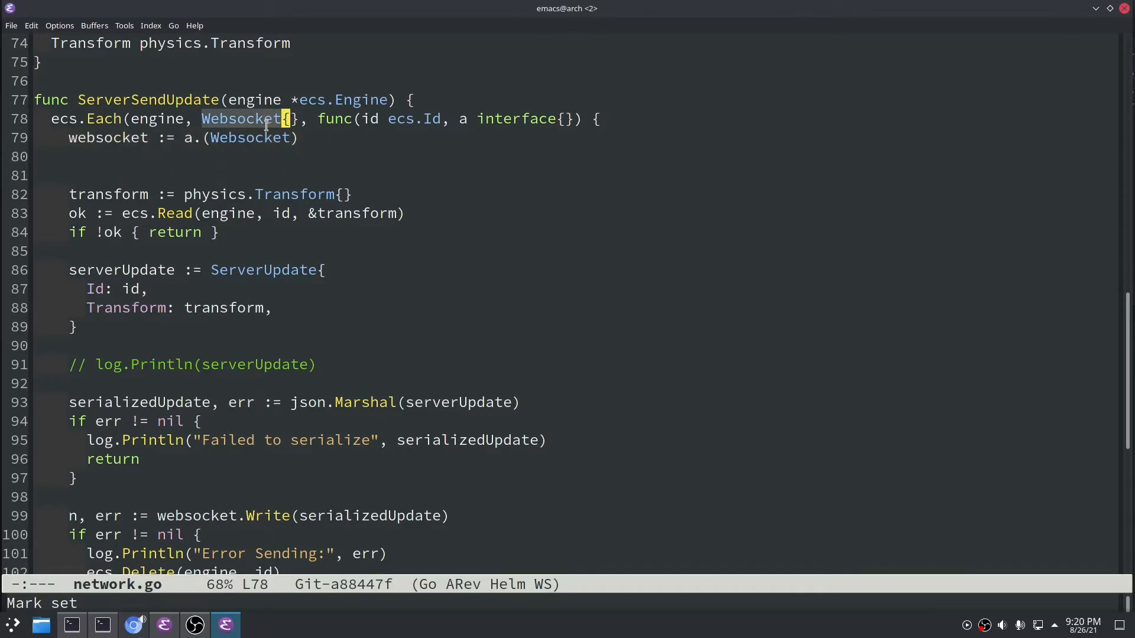
mouse_move(355, 285)
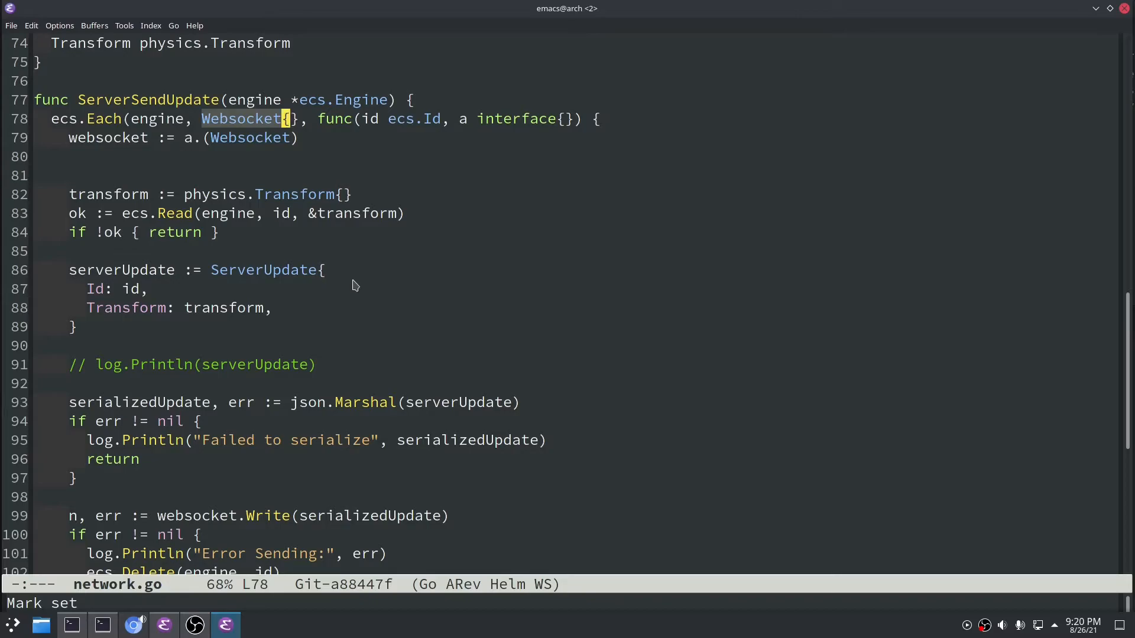
click(297, 137)
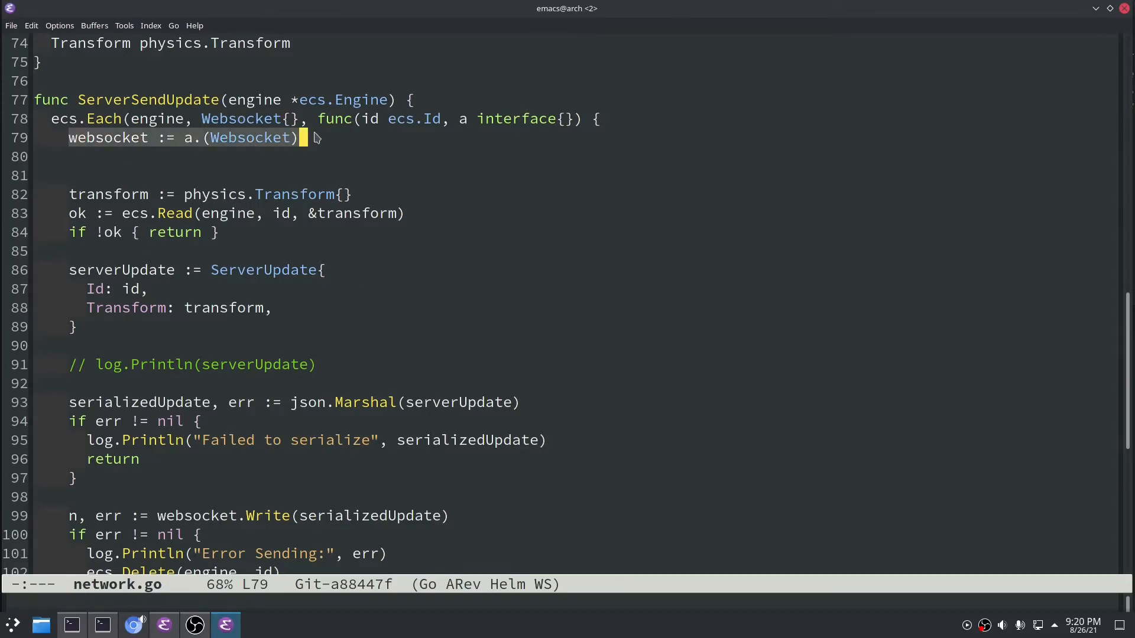
key(ctrl+space)
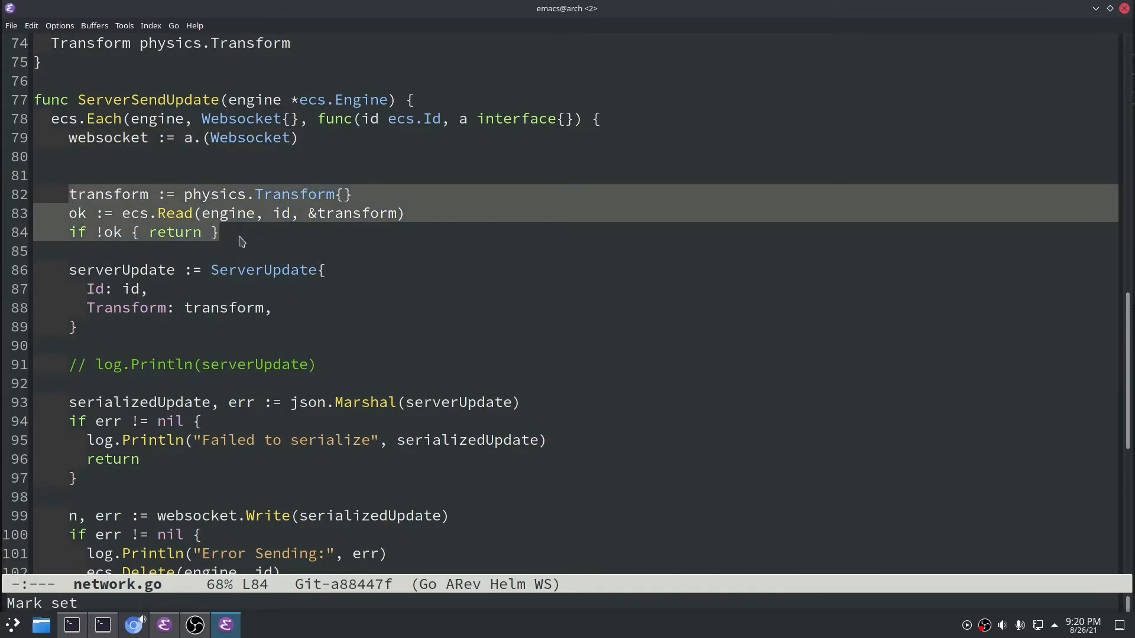
mouse_move(362, 289)
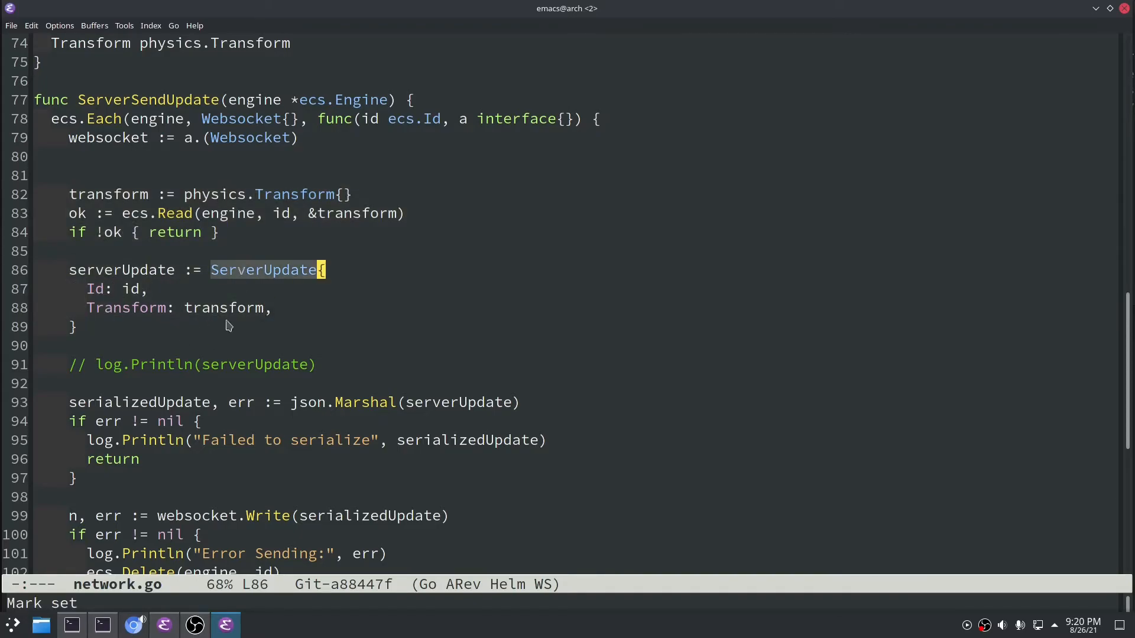
scroll(down, 3)
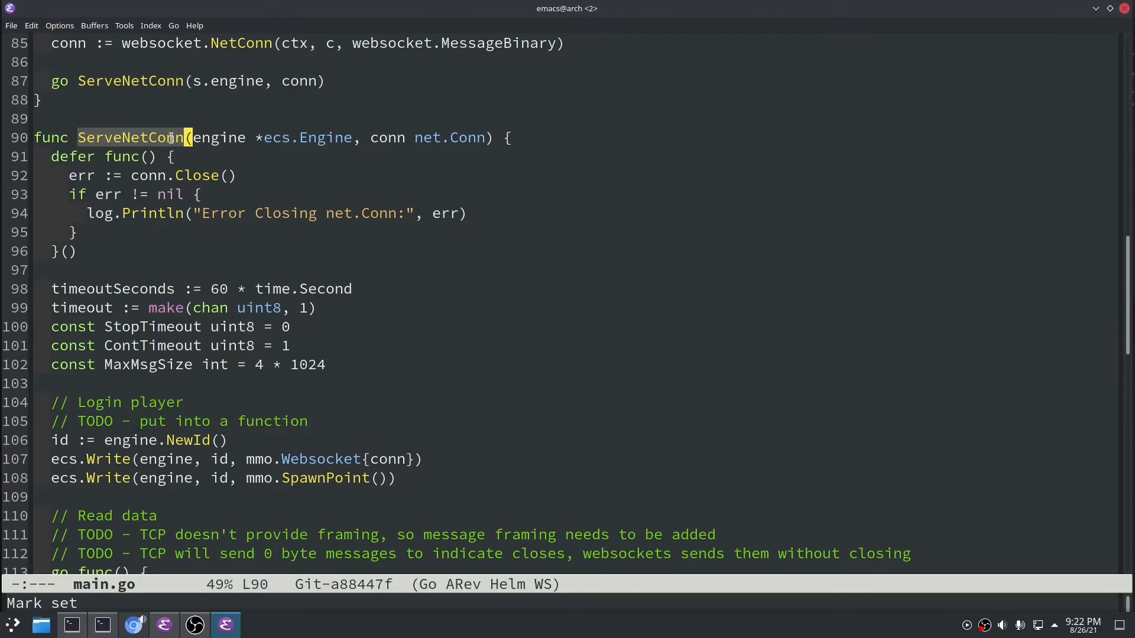
scroll(down, 3)
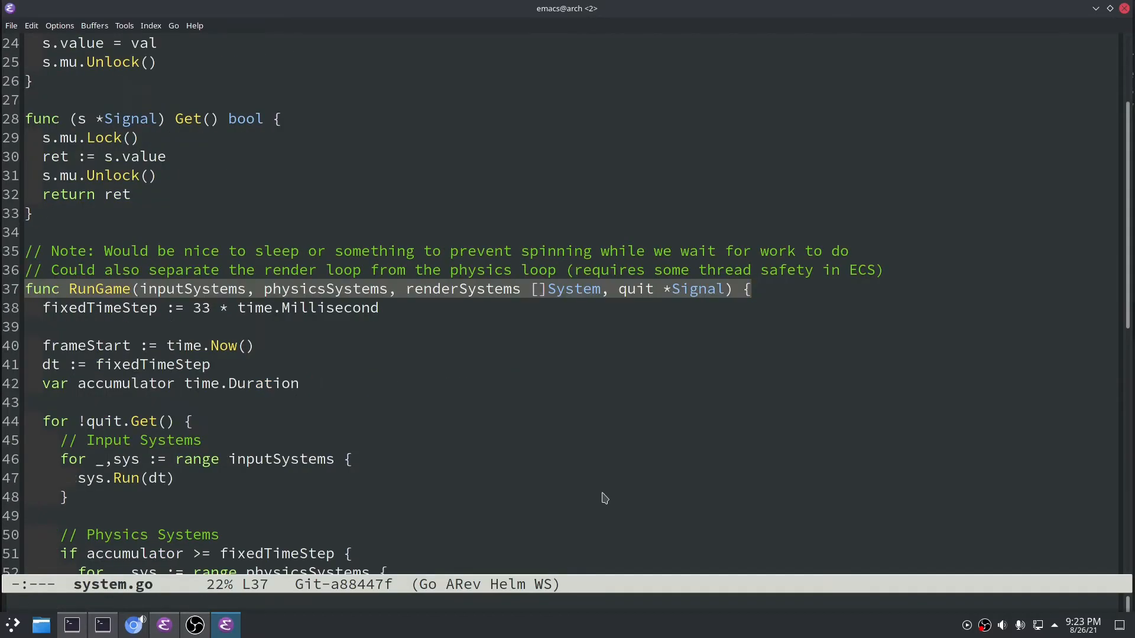
mouse_move(594, 503)
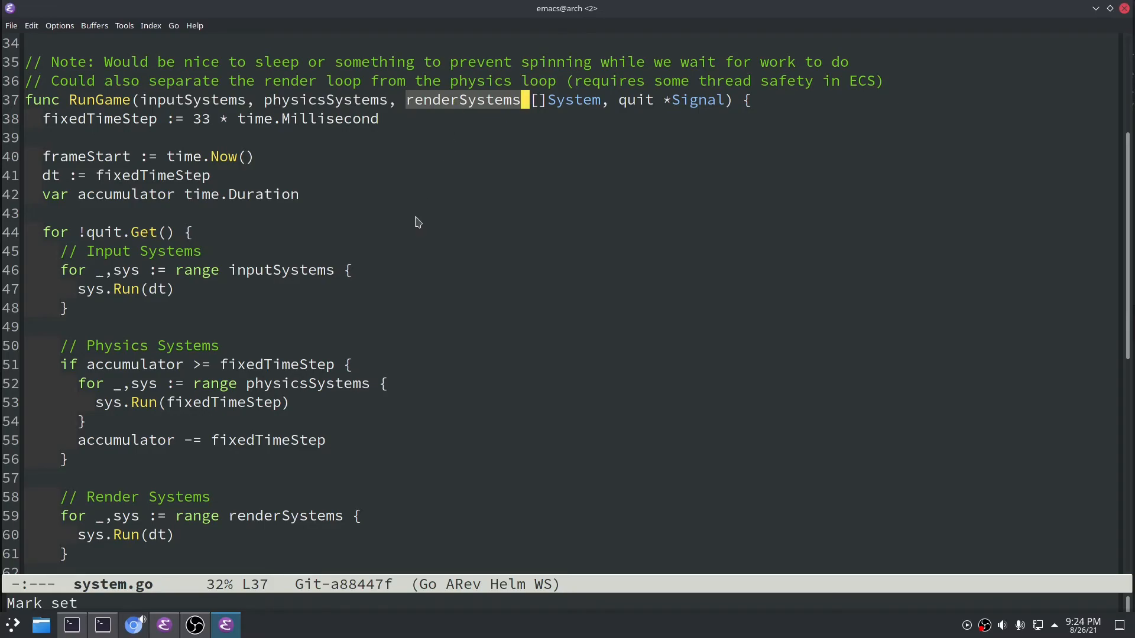
mouse_move(453, 102)
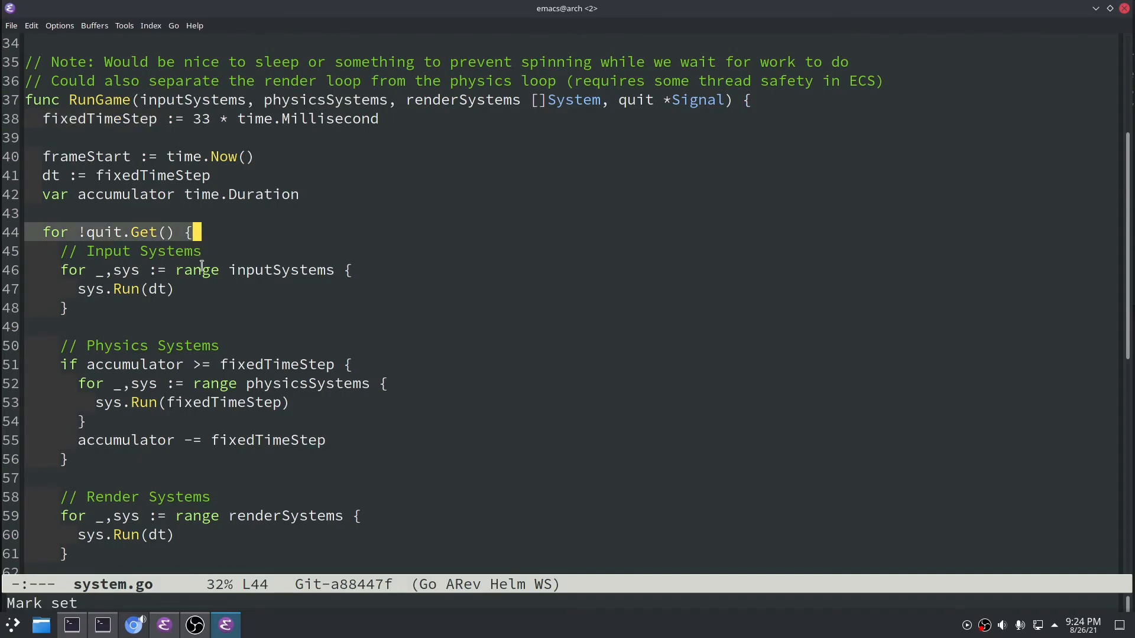
Step: Review the end of RunGame: the accumulator update and the fixedTimeStep physics loop on line 55
scroll(down, 3)
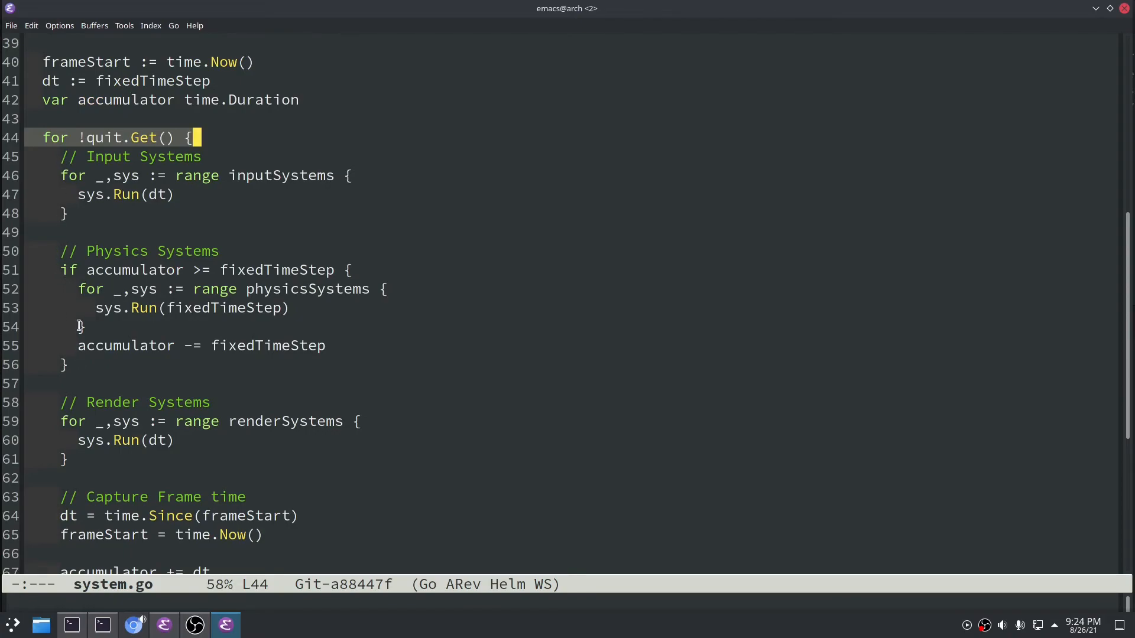
click(82, 326)
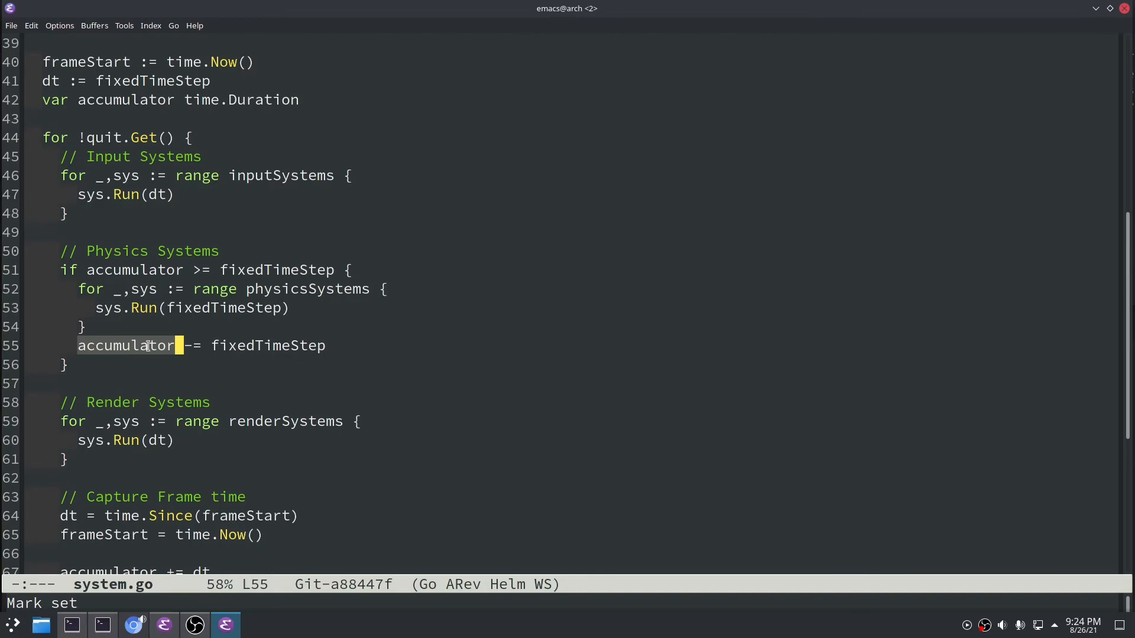
scroll(down, 3)
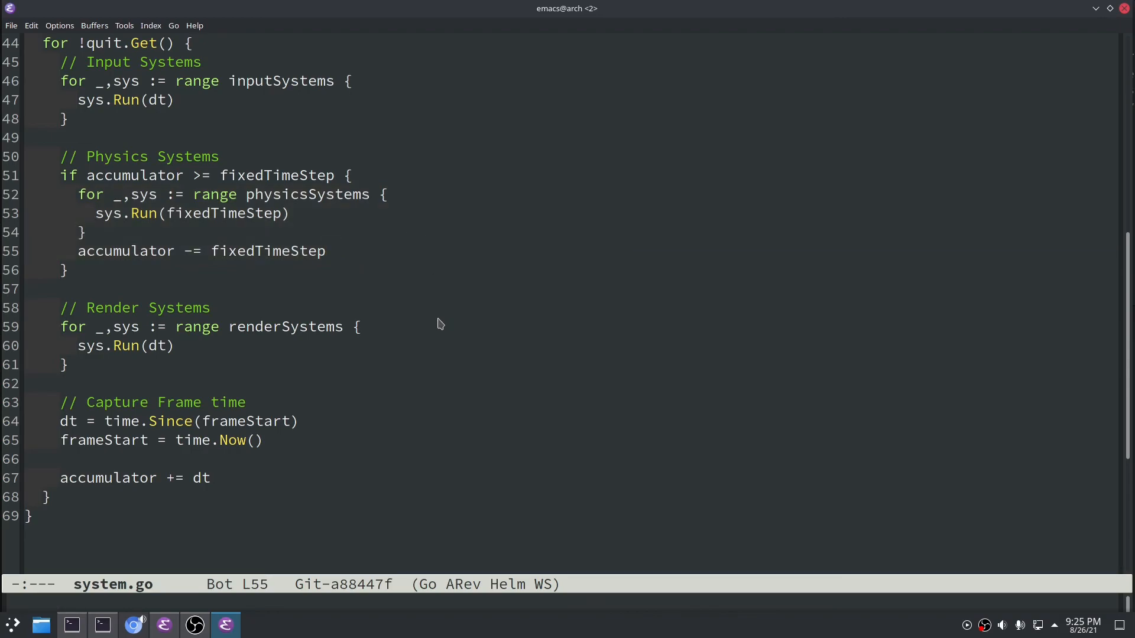
click(330, 250)
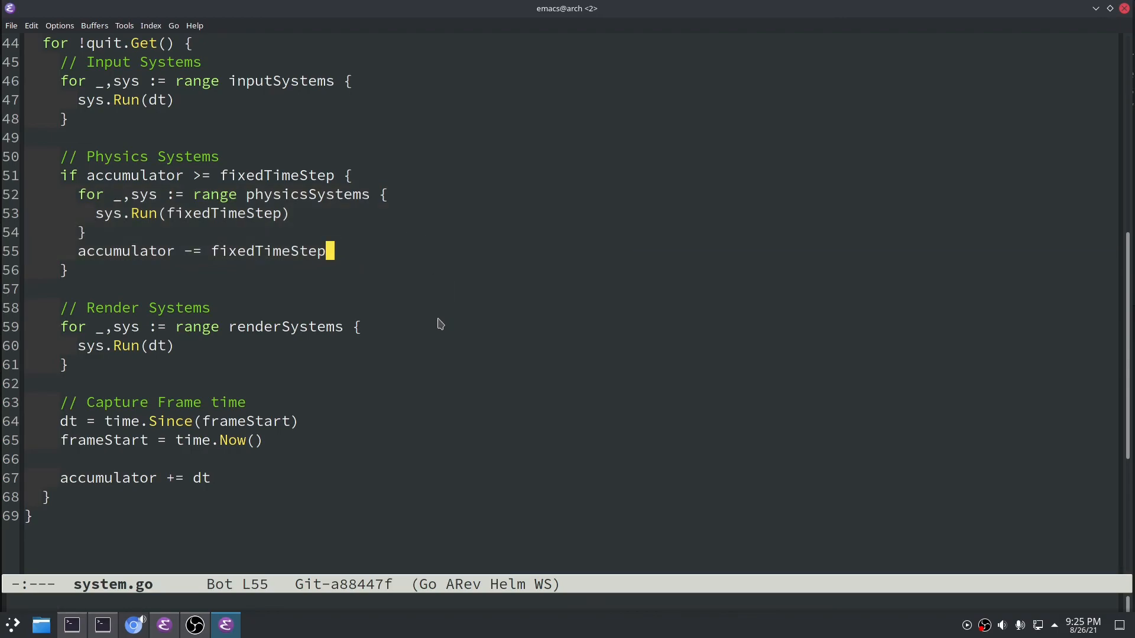